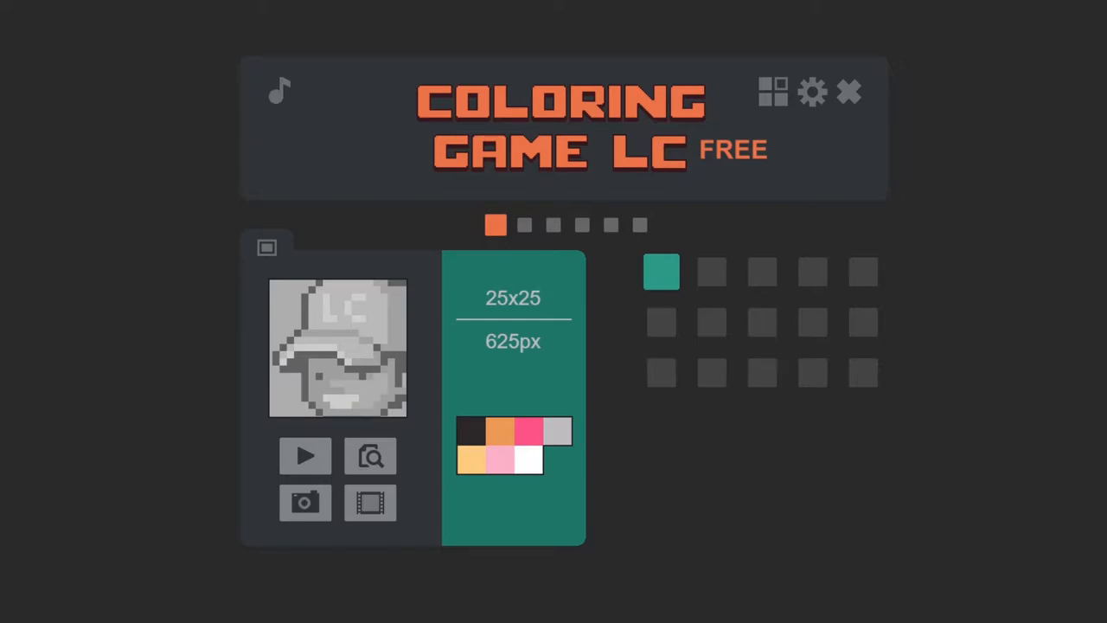
# - Open the 25x25 boy-in-a-cap picture from the start screen
pyautogui.click(304, 456)
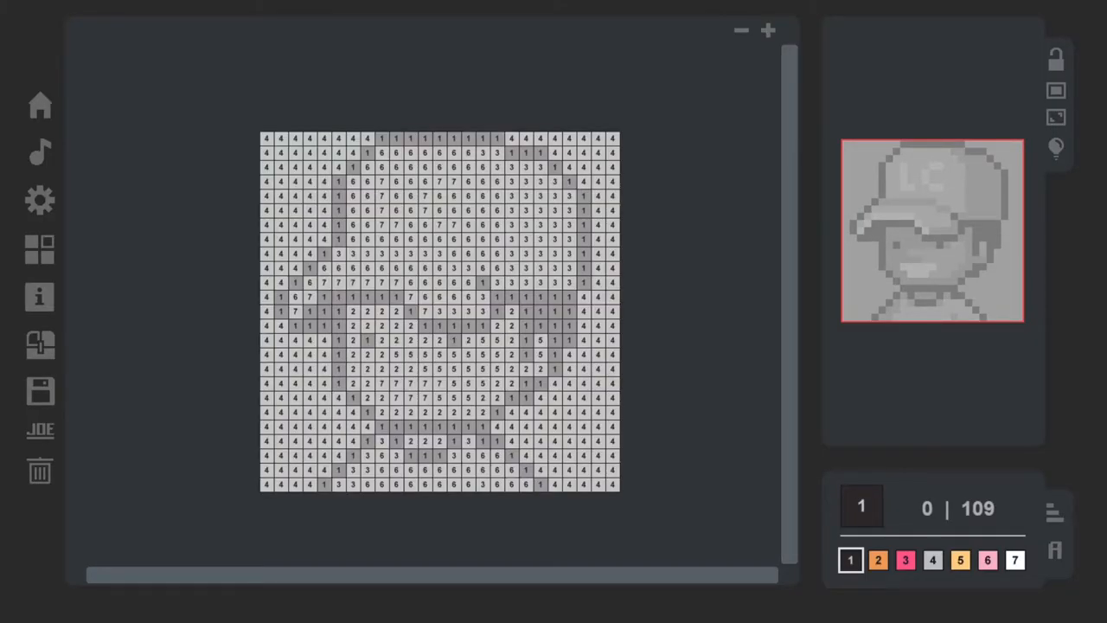
# - Select grey colour 4 and drag across its numbered background cells
pyautogui.click(933, 561)
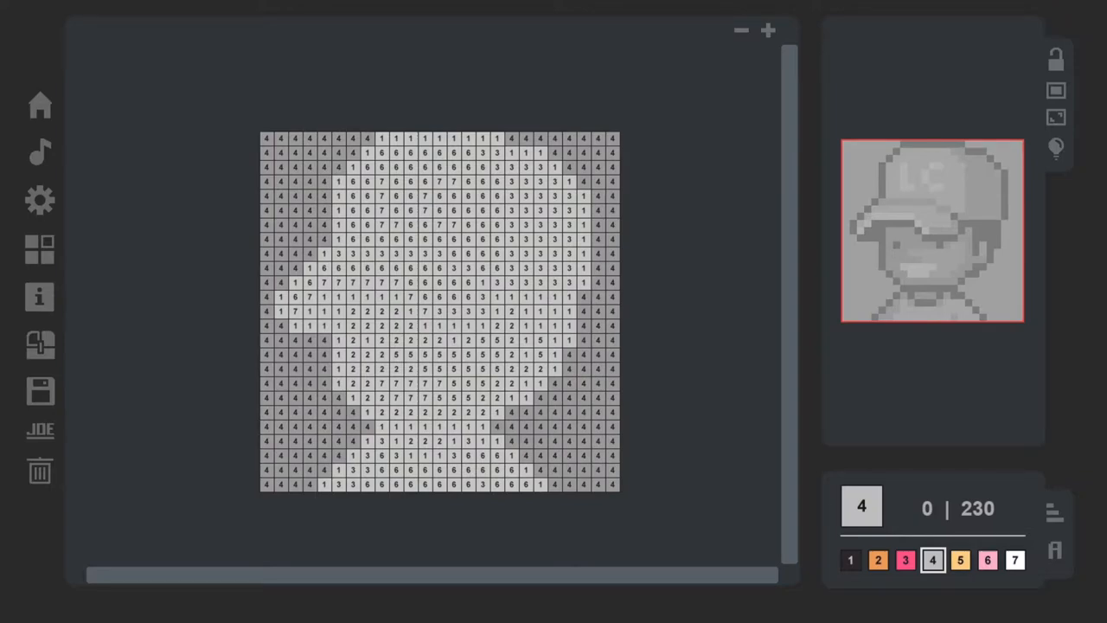
pyautogui.moveTo(264, 138); pyautogui.dragTo(372, 151)
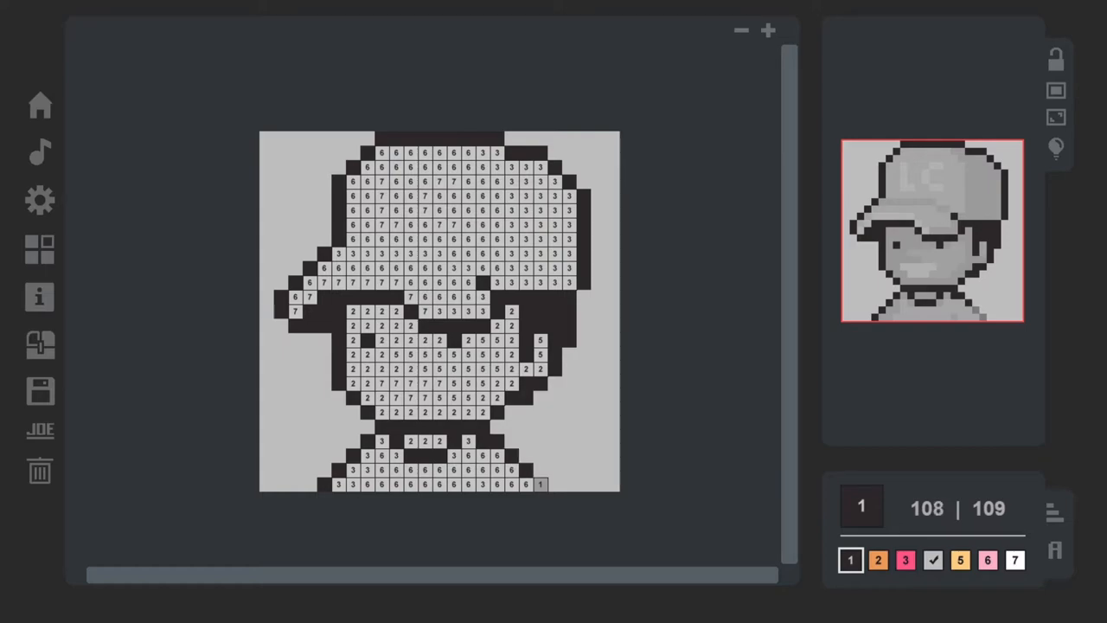
# - Select orange colour 2 and paint the boy's skin cells
pyautogui.click(879, 559)
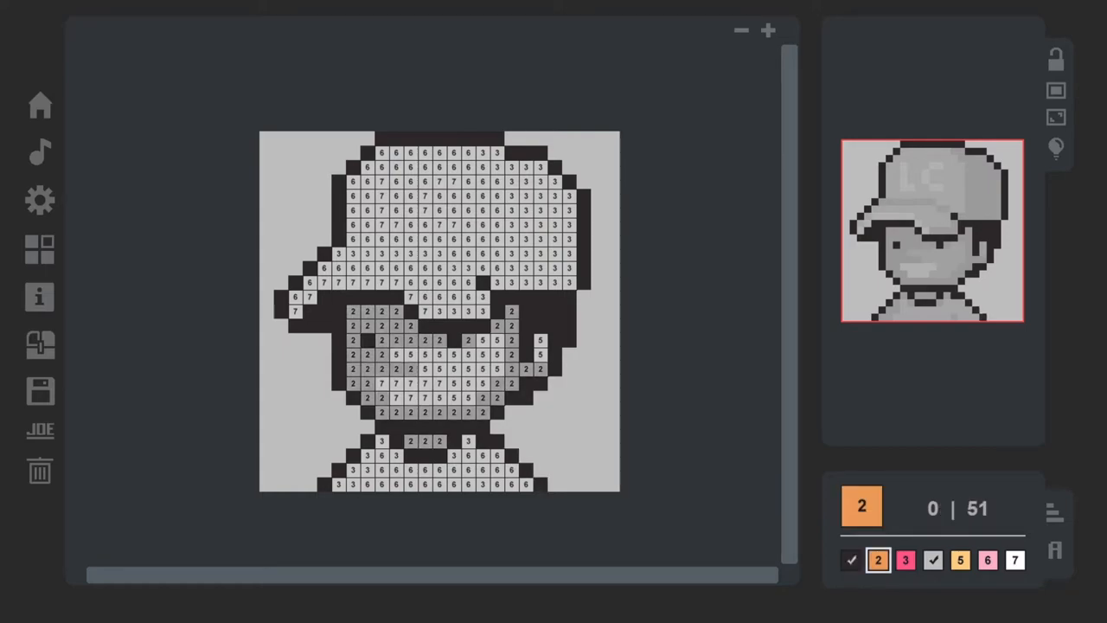
pyautogui.moveTo(352, 310); pyautogui.dragTo(396, 311)
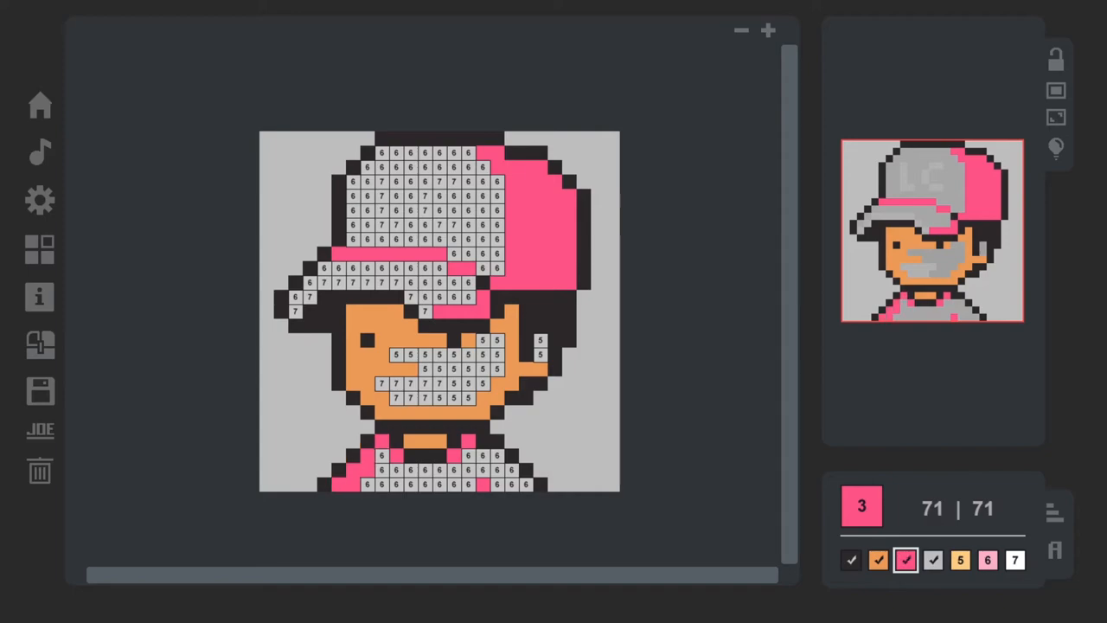
# - Fill the colour 5 light-yellow face cells, then select light-pink colour 6
pyautogui.click(961, 559)
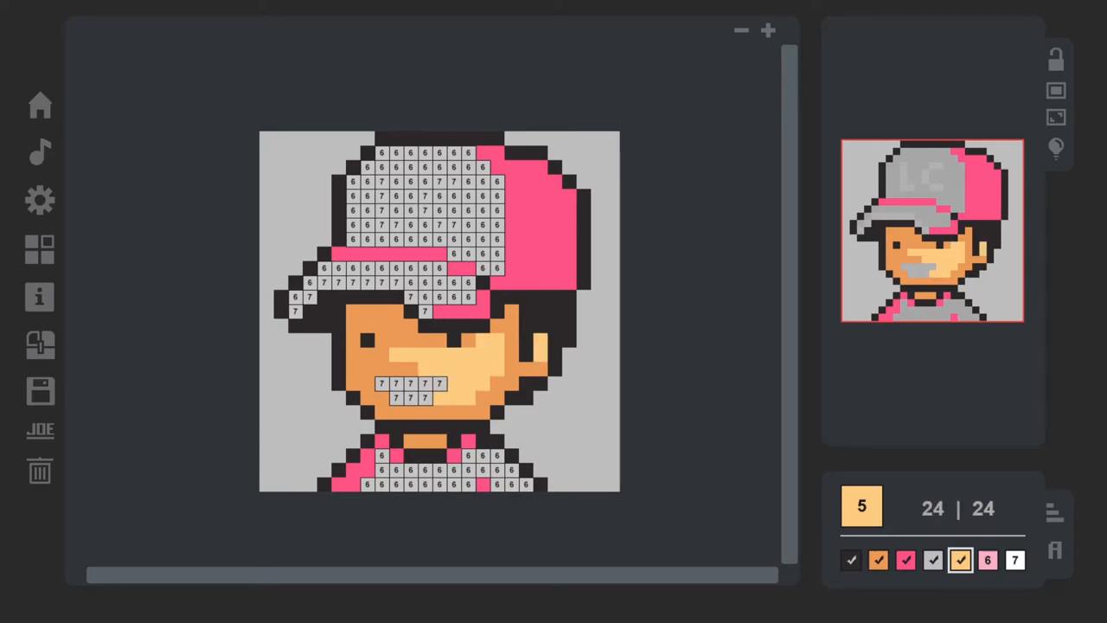
pyautogui.click(988, 562)
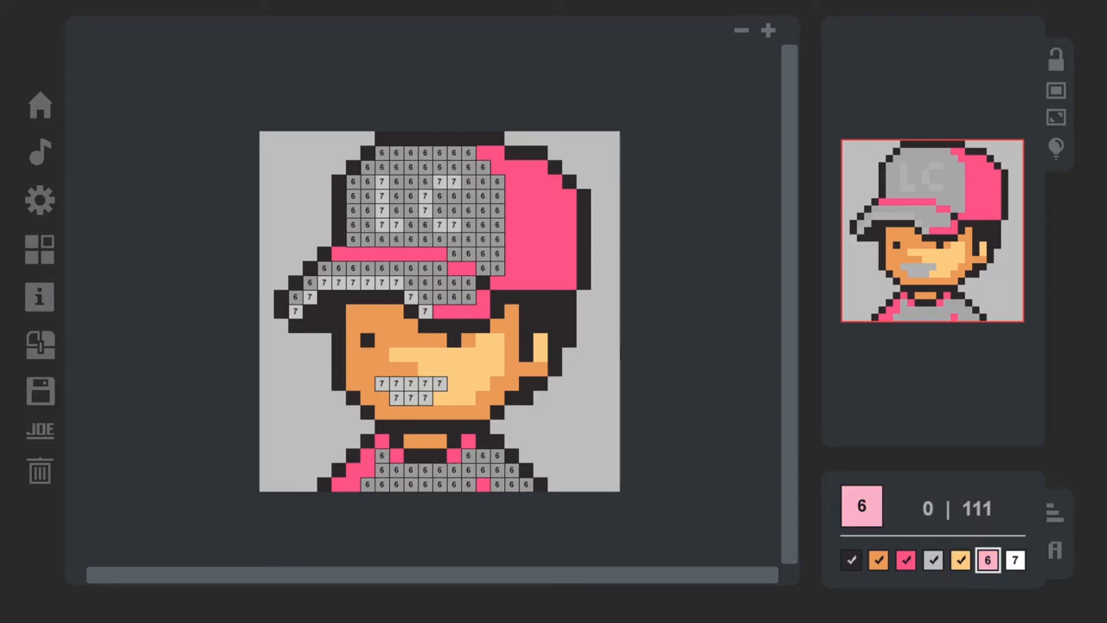